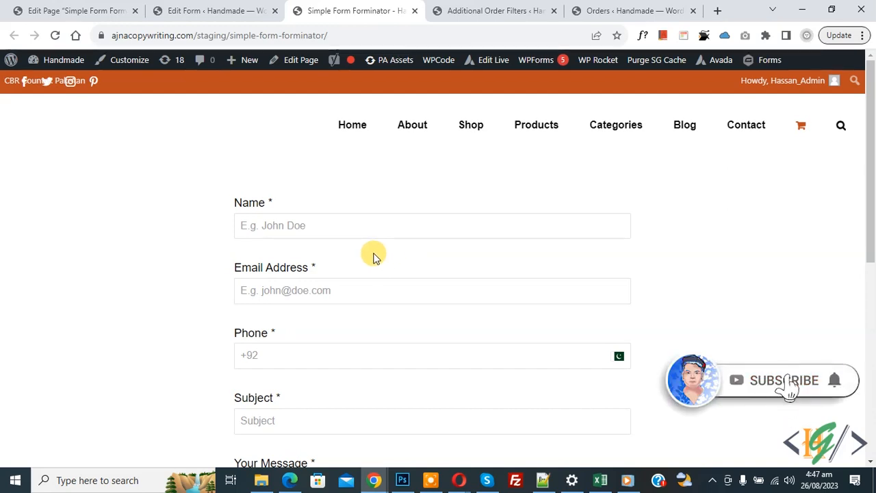
mouse_move(401, 257)
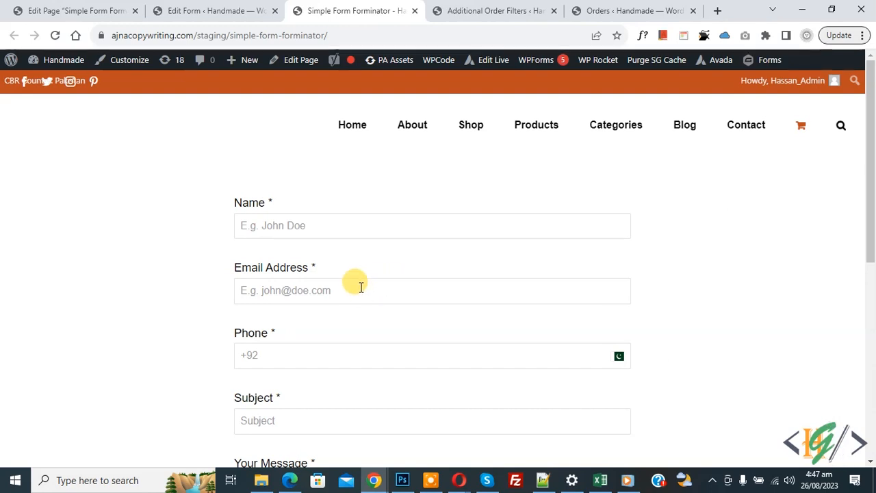
mouse_move(263, 52)
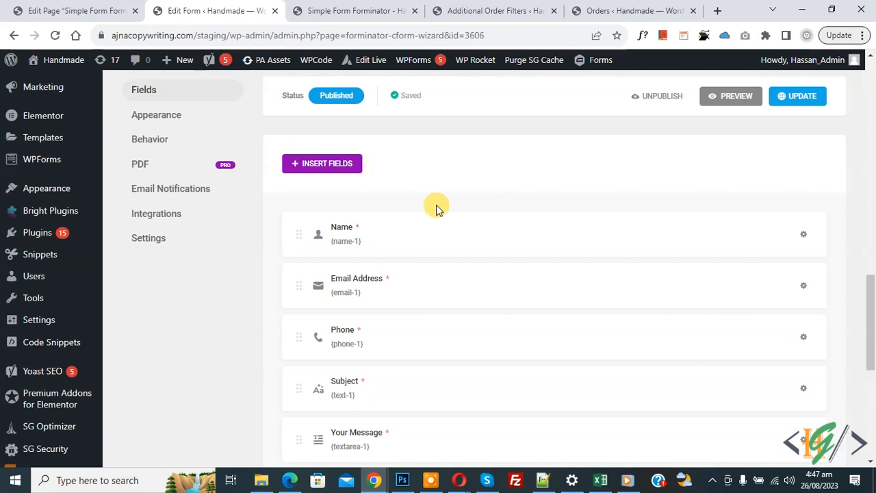
mouse_move(426, 207)
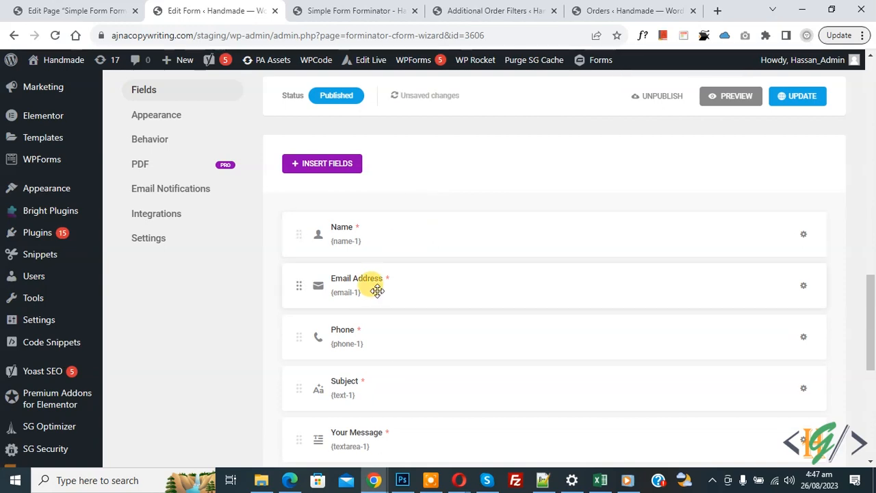
mouse_move(377, 282)
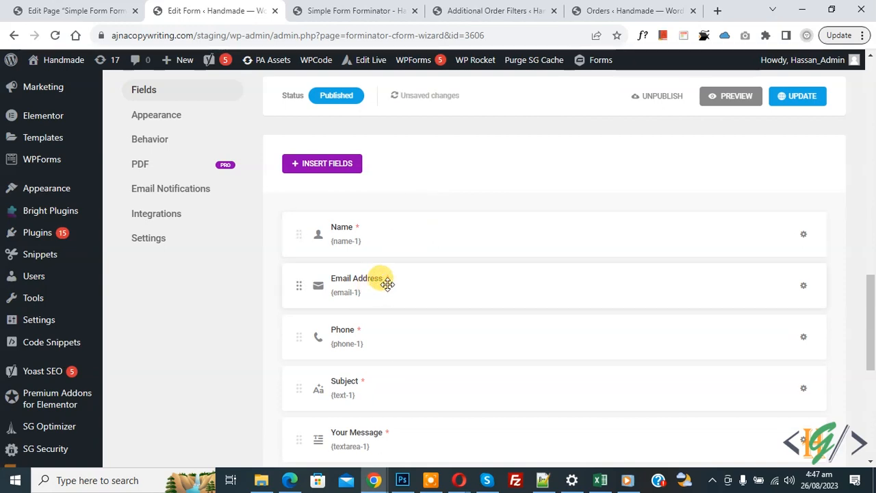
Step: Place the Email Address field to the right of Name in one row and update the form
drag(387, 287, 582, 240)
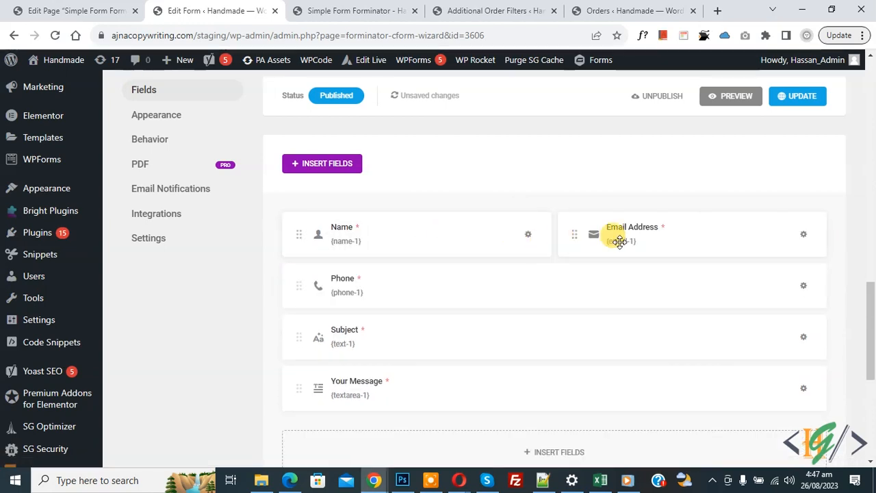
click(798, 96)
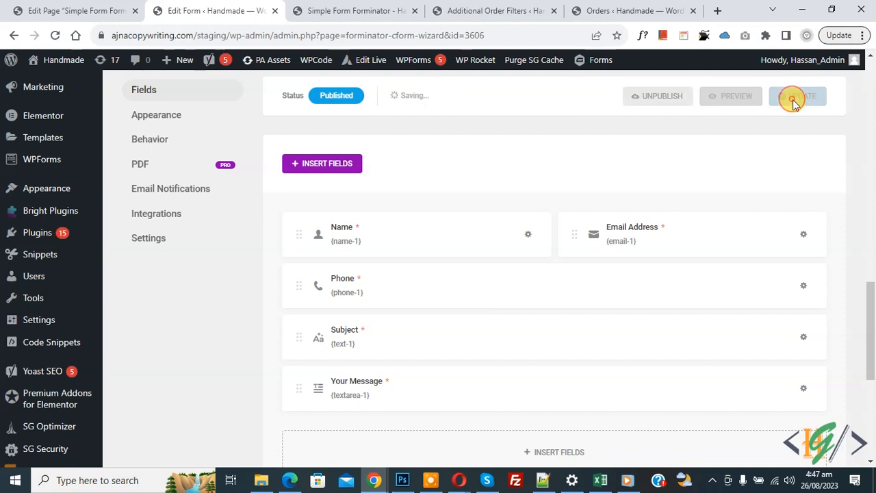
click(797, 95)
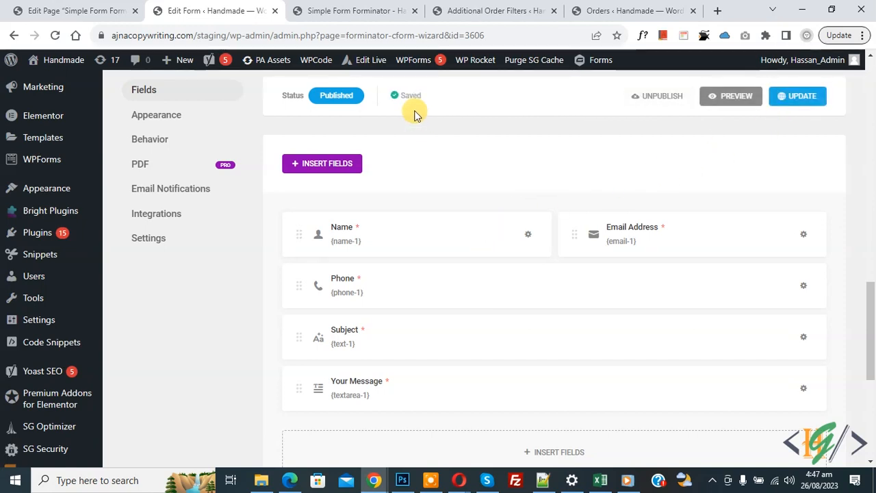
Step: Check the live contact page, then return to the form editor
click(356, 11)
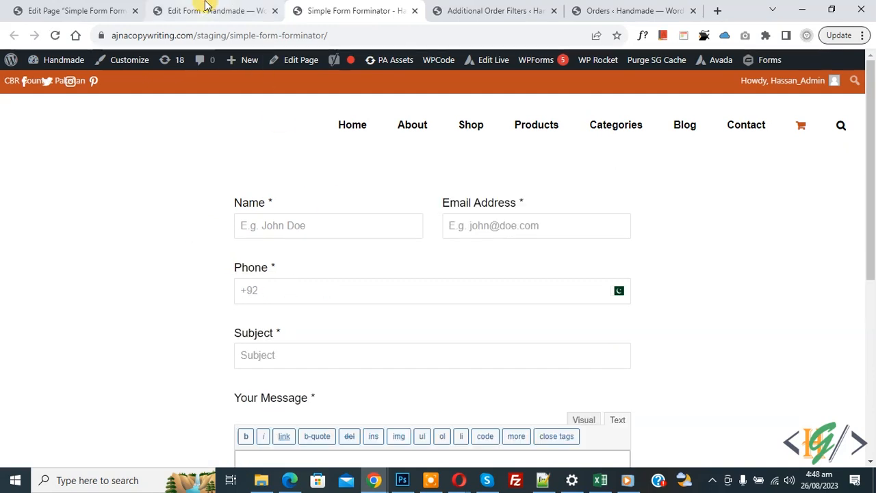
click(206, 11)
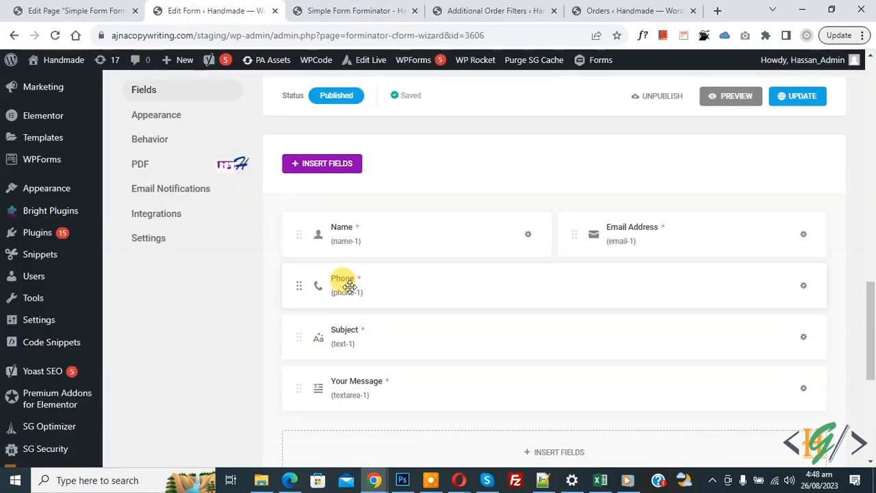
Step: Move the Phone field into the top row beside Name and switch to the live contact page
drag(345, 286, 547, 236)
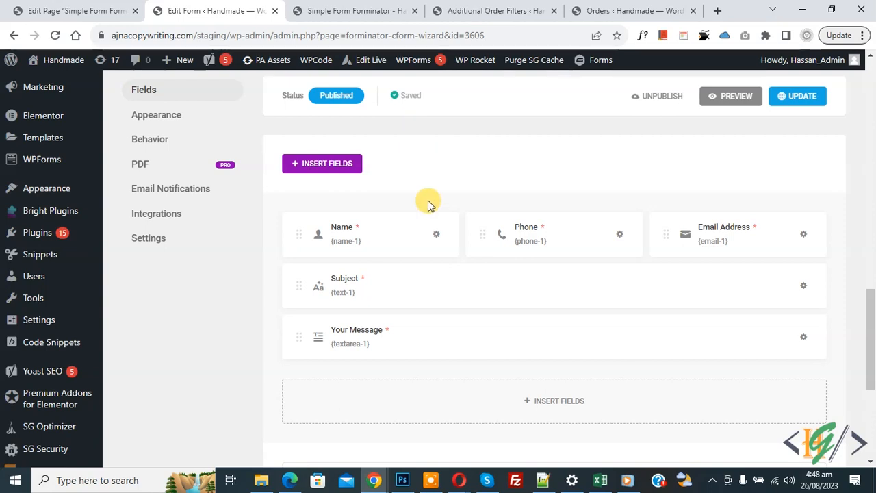
click(359, 11)
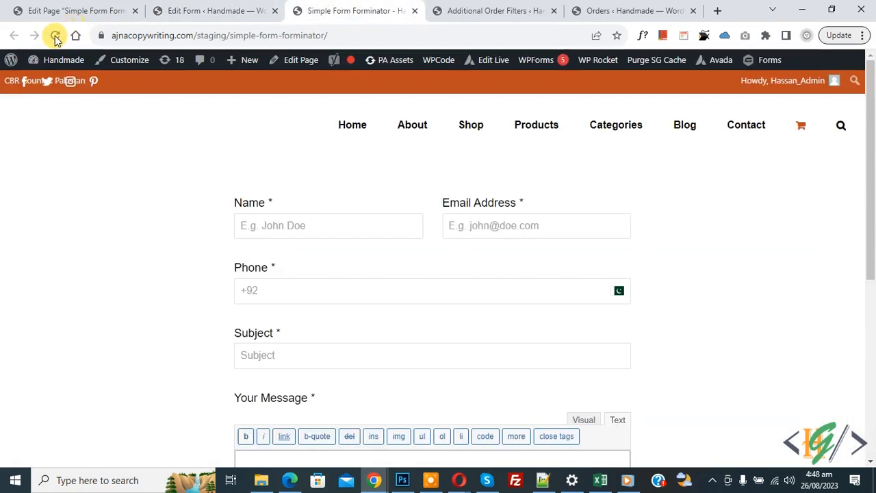
Step: Reload the live contact page to show Name, Phone and Email Address in one row
click(53, 36)
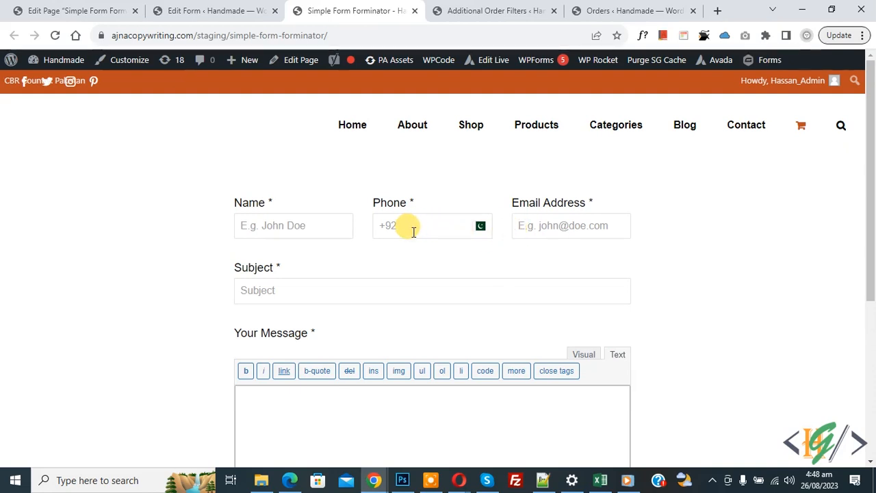
Step: Back in the editor, move the Subject field up into the first row with Name, Phone and Email
click(198, 11)
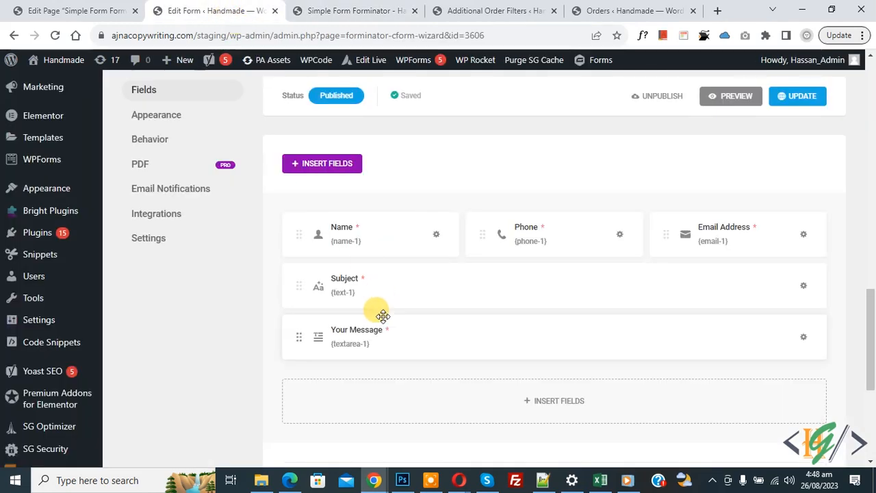
mouse_move(349, 286)
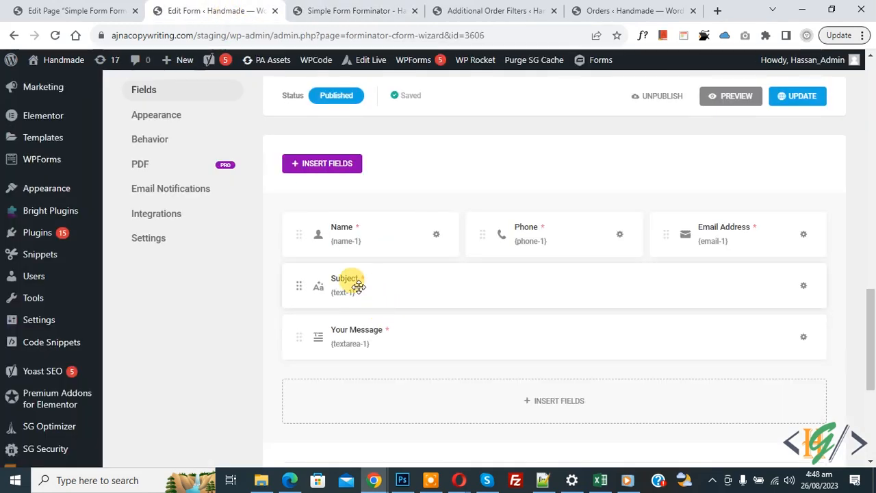
drag(356, 286, 473, 252)
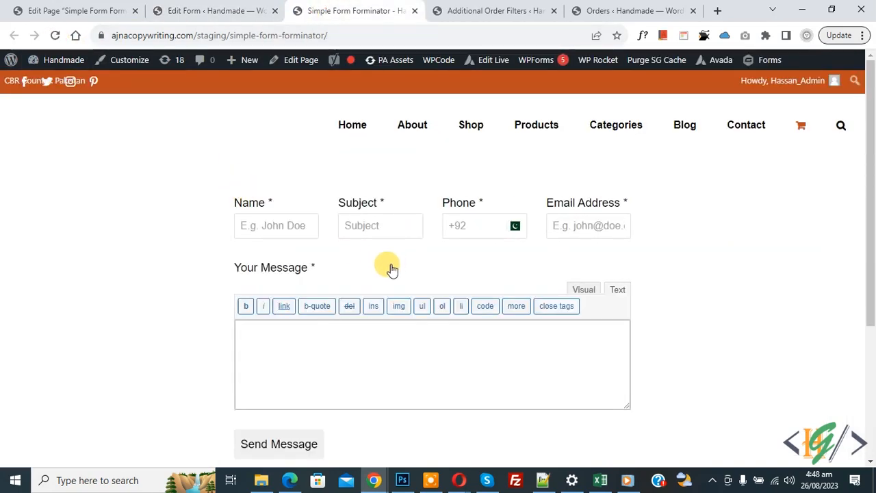
mouse_move(381, 258)
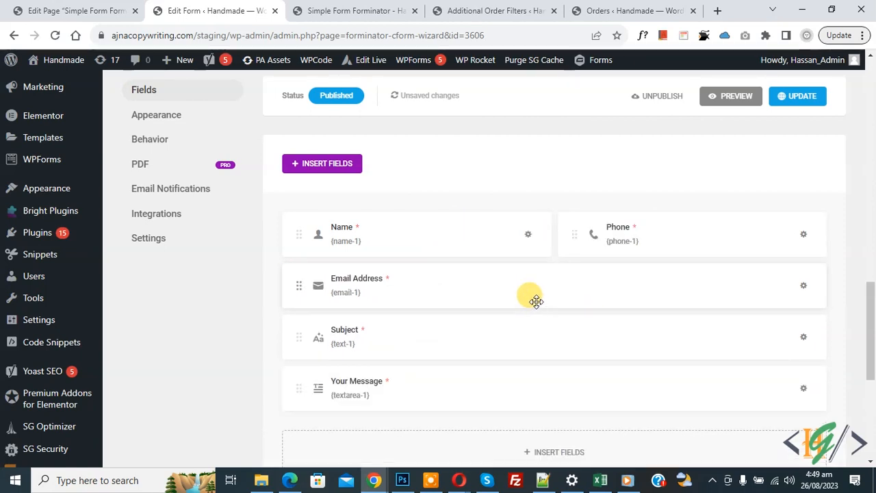
mouse_move(531, 323)
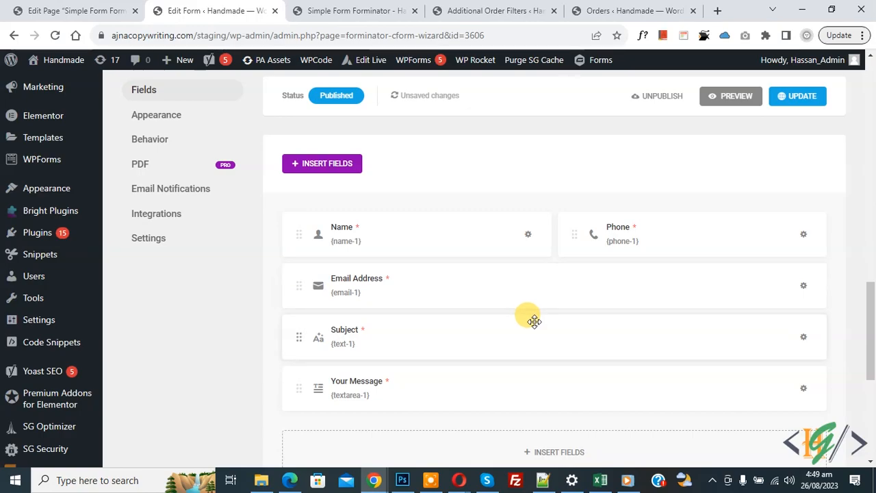